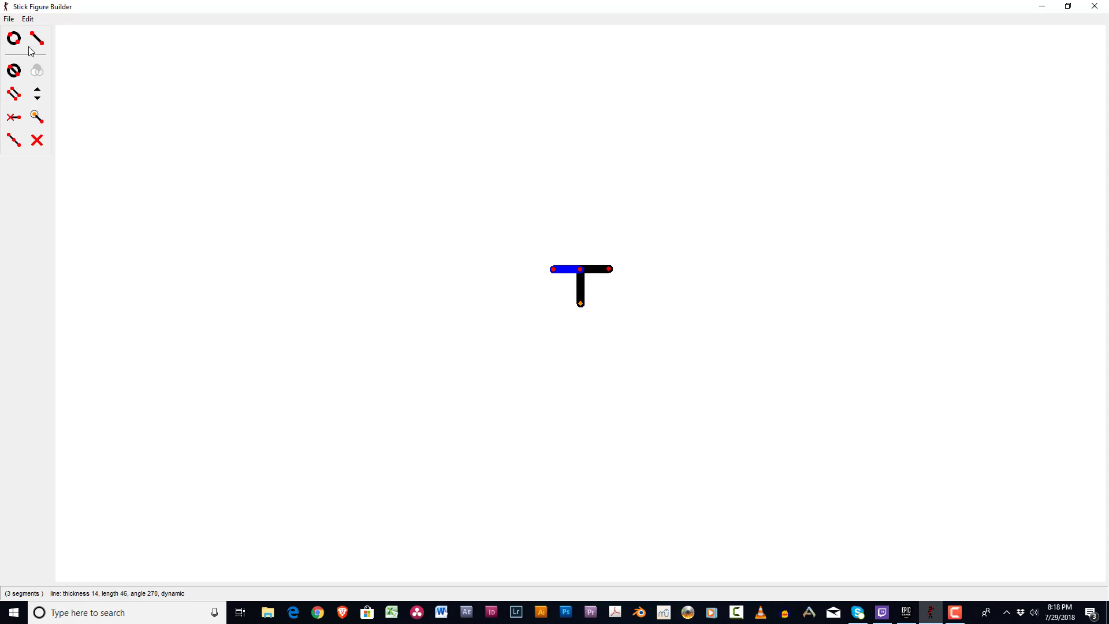
Select the segment tool to reshape the crossguard and handle lines
click(14, 117)
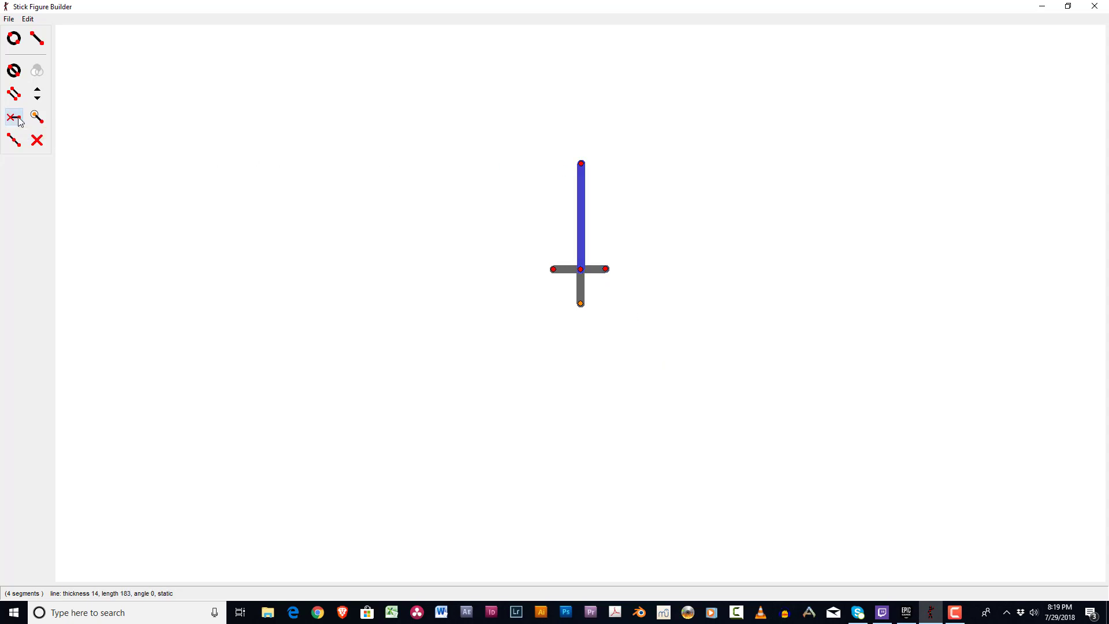
Begin attaching a new blade segment at the crossguard centre joint
click(37, 39)
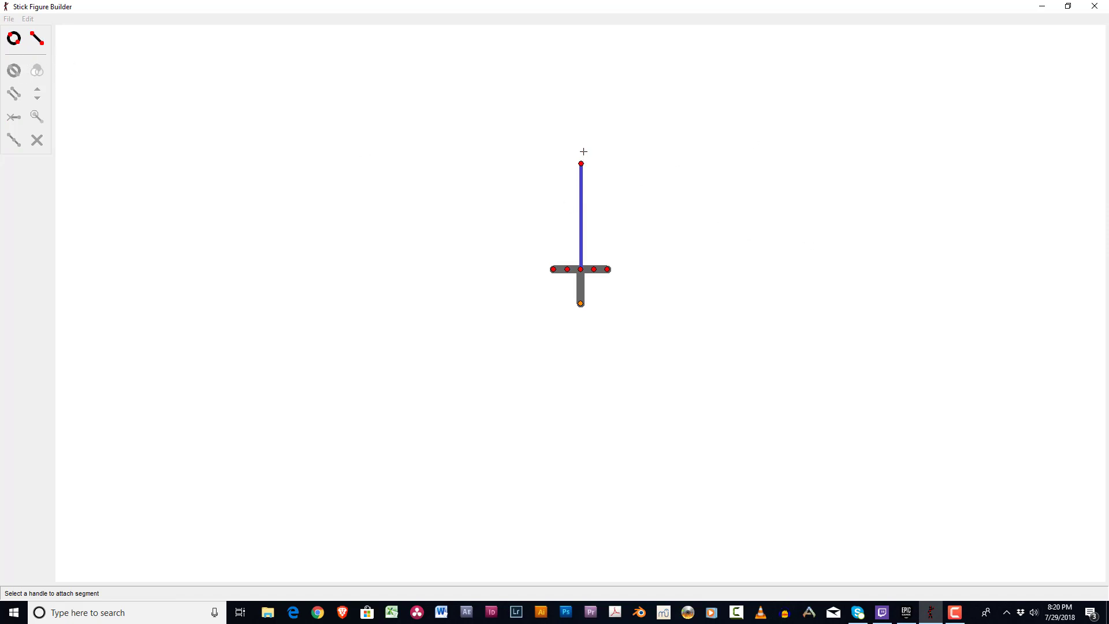
Draw a thin outline line starting from the blade tip toward the crossguard
drag(580, 164, 613, 153)
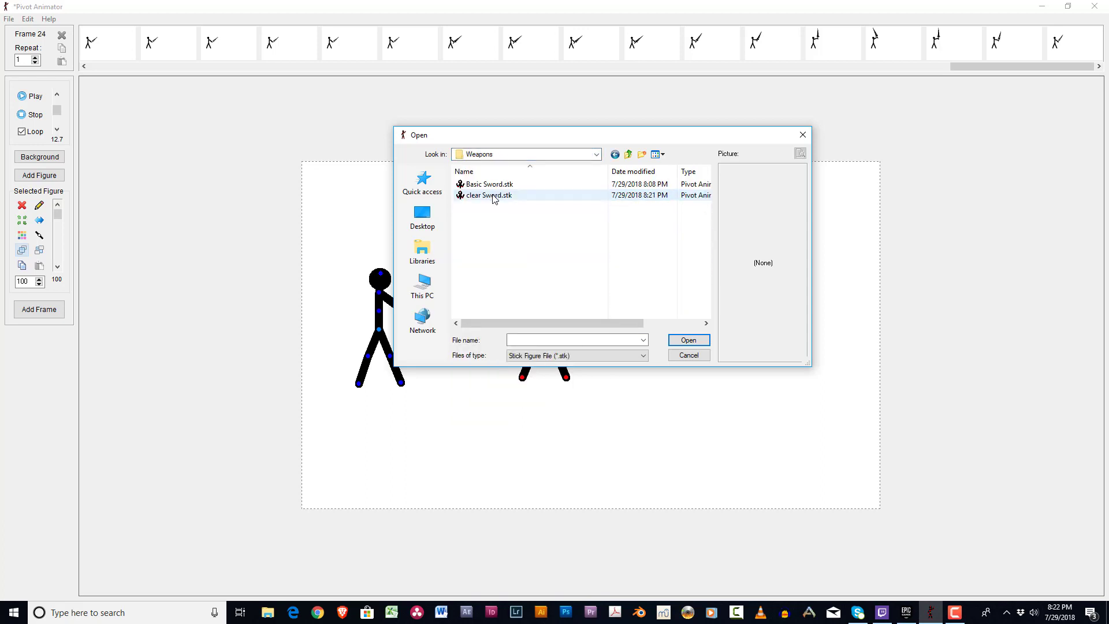
Select clear Sword.stk in the Weapons folder to load it into the animation
click(686, 339)
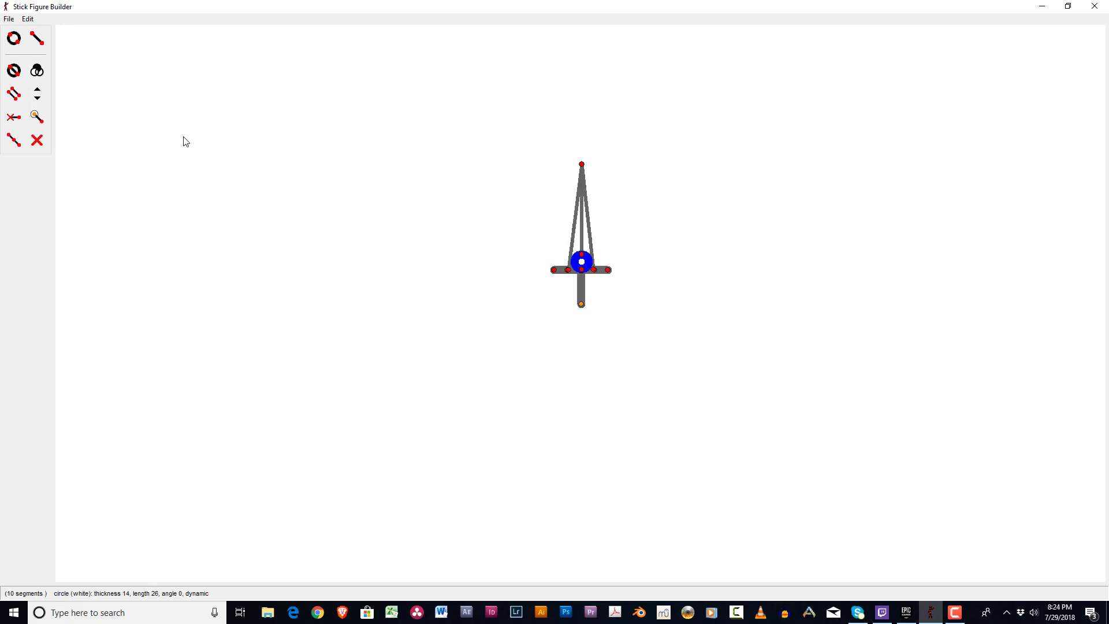
Toggle the hilt-centre circle to a filled circle
click(581, 261)
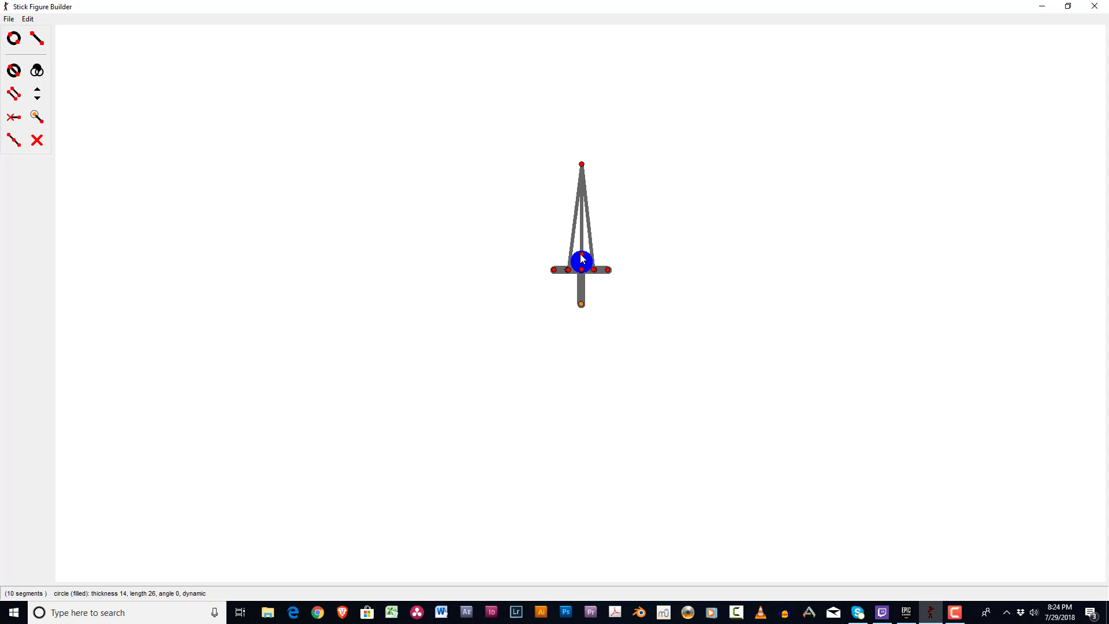